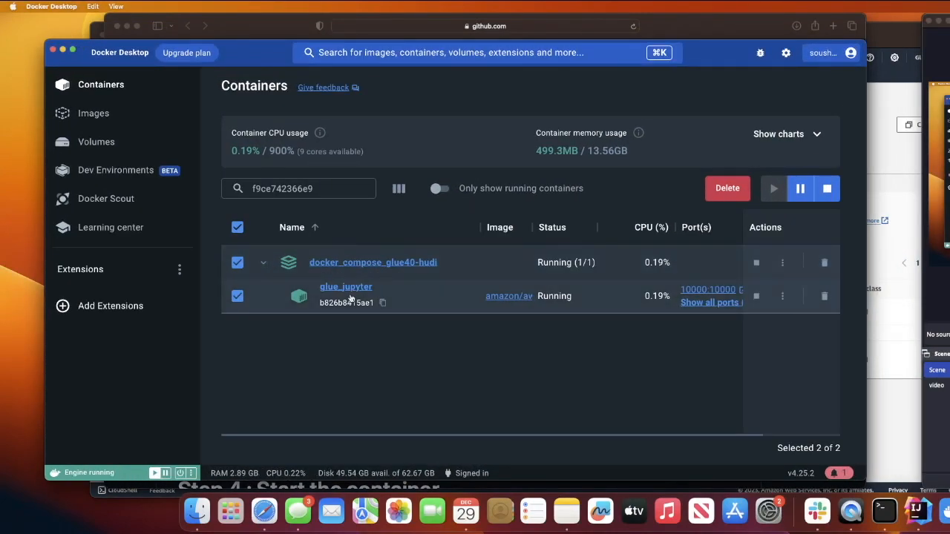
pyautogui.moveTo(346, 295)
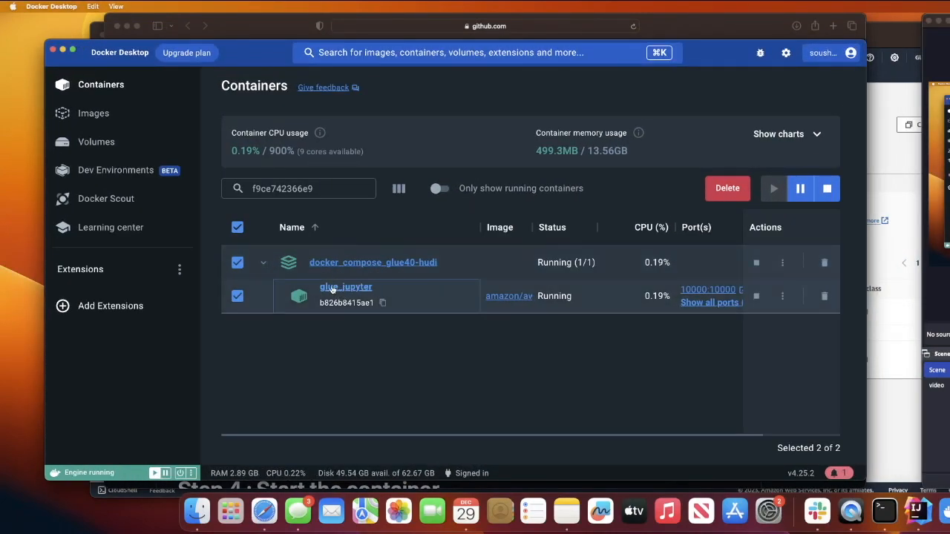
# Step: Open the glue_jupyter container's details and its Exec shell
pyautogui.click(344, 286)
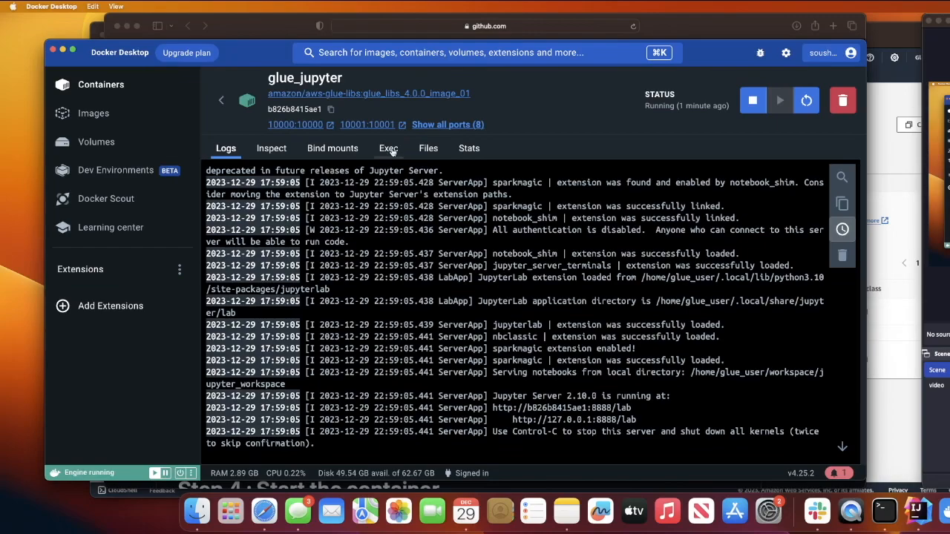
pyautogui.click(389, 149)
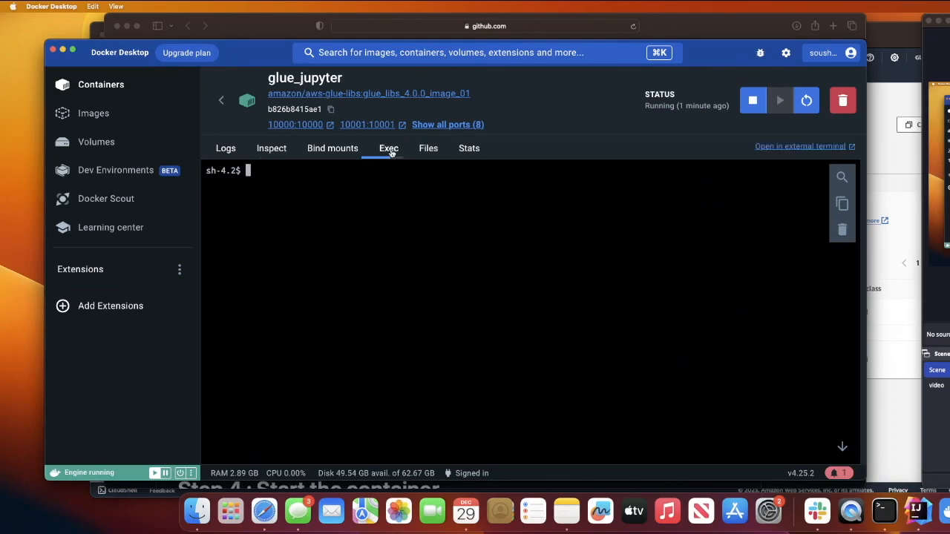
# Step: Check the workspace with ls and pwd, then write and save setup_hudi.sh in nano
pyautogui.write('ls')
pyautogui.write('pwd')
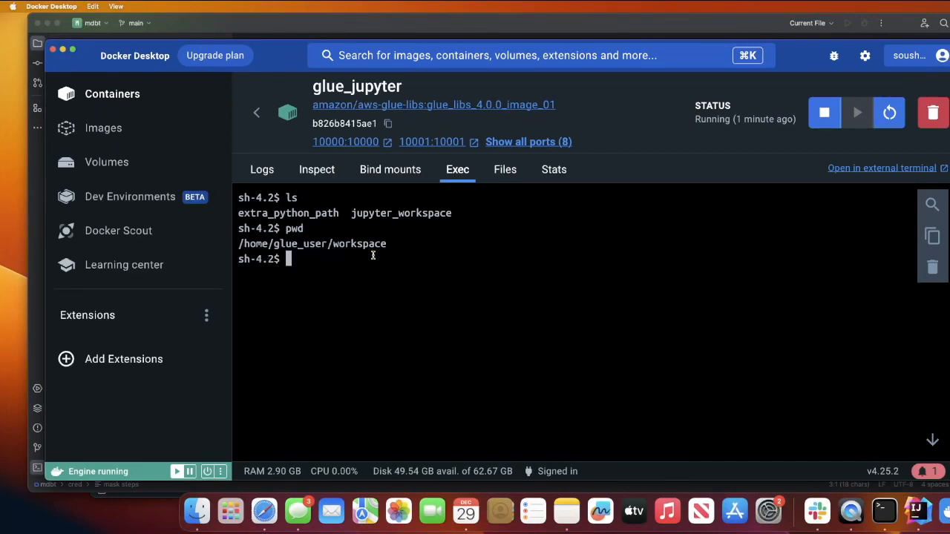
pyautogui.write('/home/glue_user/workspace')
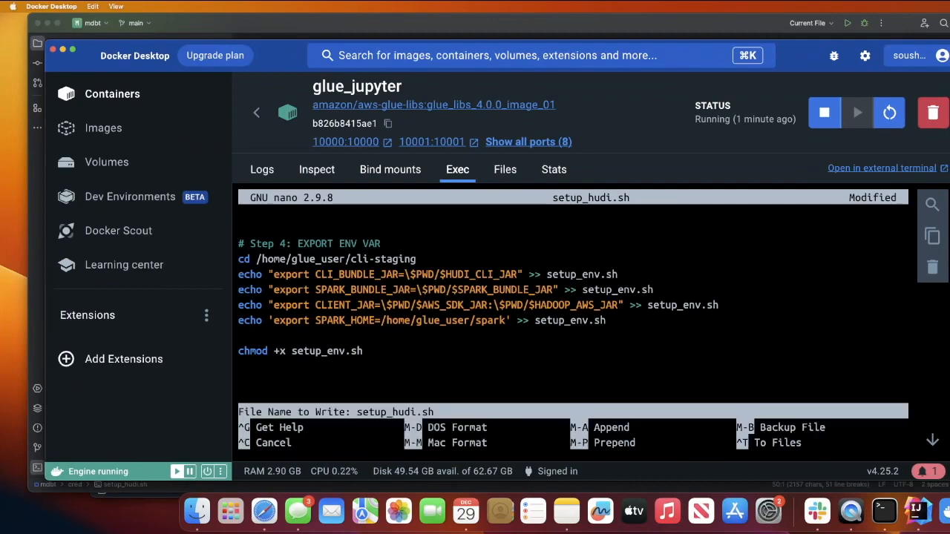
pyautogui.press('Return')
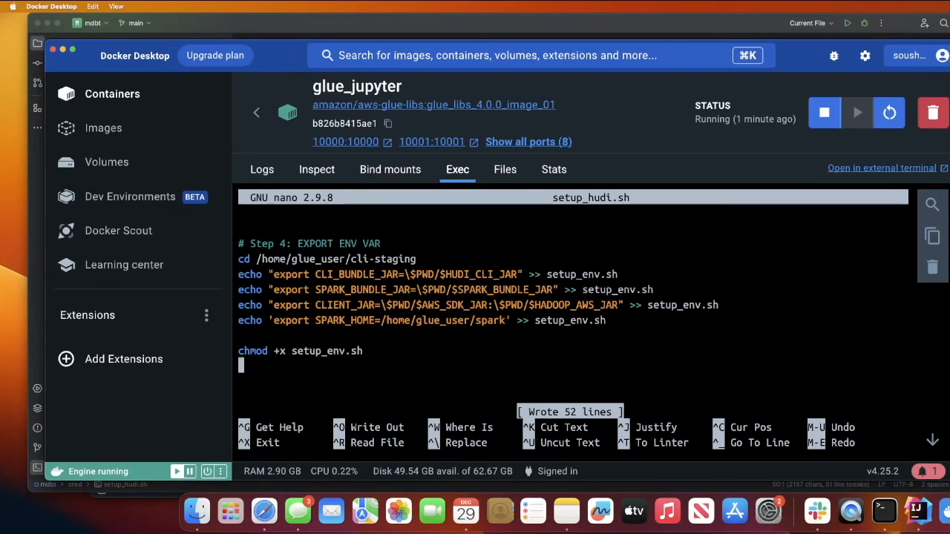
pyautogui.press('ctrl+x')
pyautogui.write('cat')
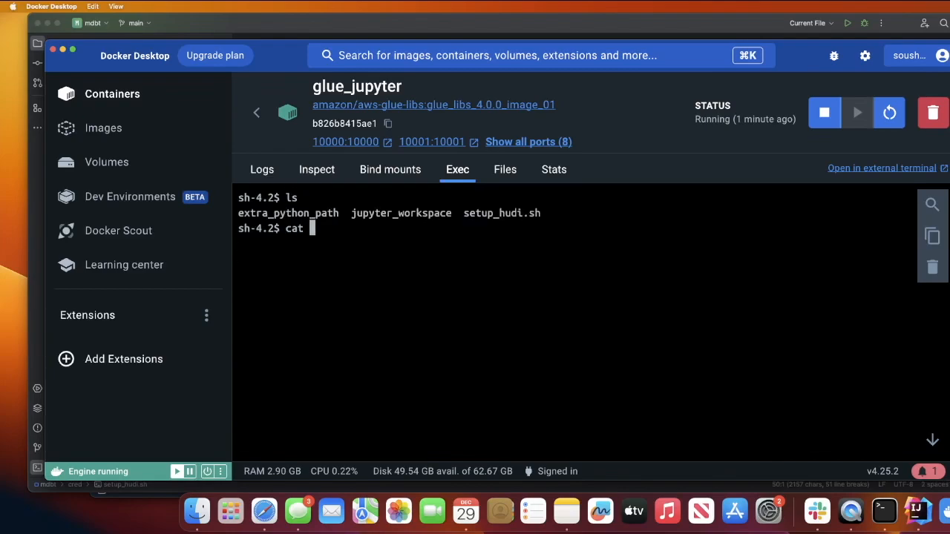
# Step: Print setup_hudi.sh with cat to verify its contents, then switch to IntelliJ
pyautogui.write('setup_hudi.sh')
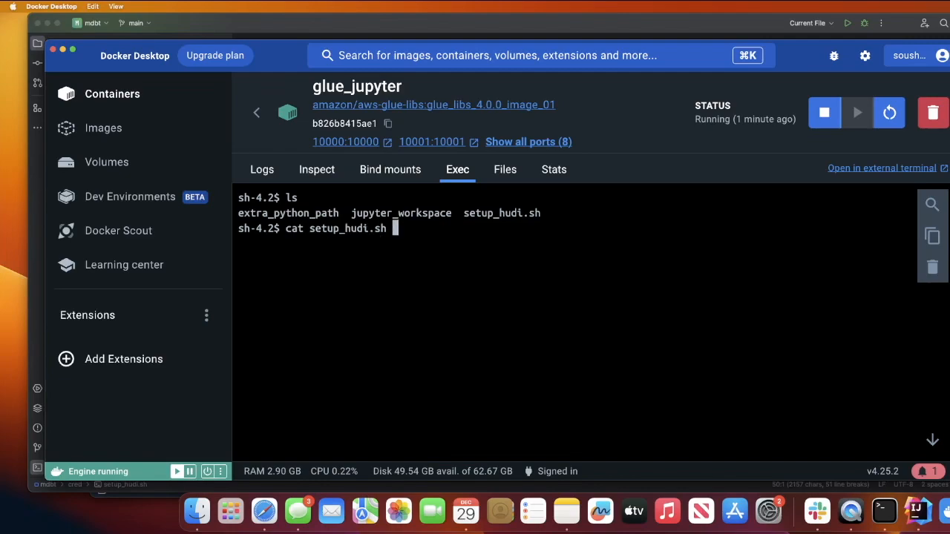
pyautogui.press('Return')
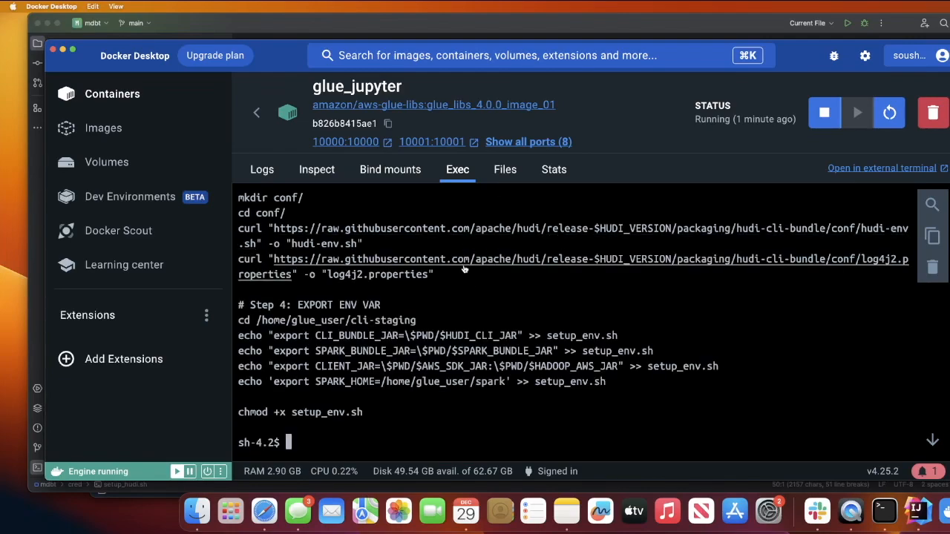
pyautogui.scroll(3)
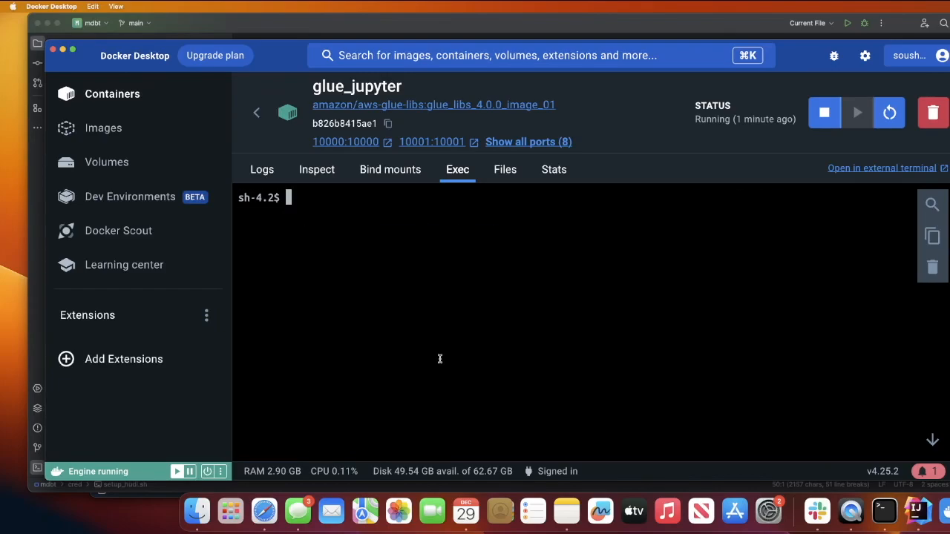
pyautogui.click(917, 511)
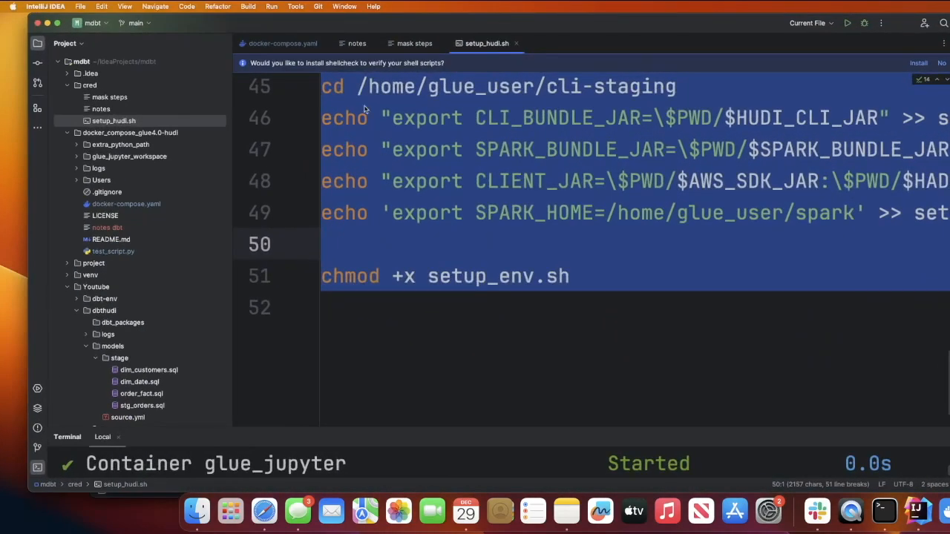
# Step: Select the chmod +x setup_hudi.sh && ./setup_hudi.sh line from the mask steps notes
pyautogui.click(414, 43)
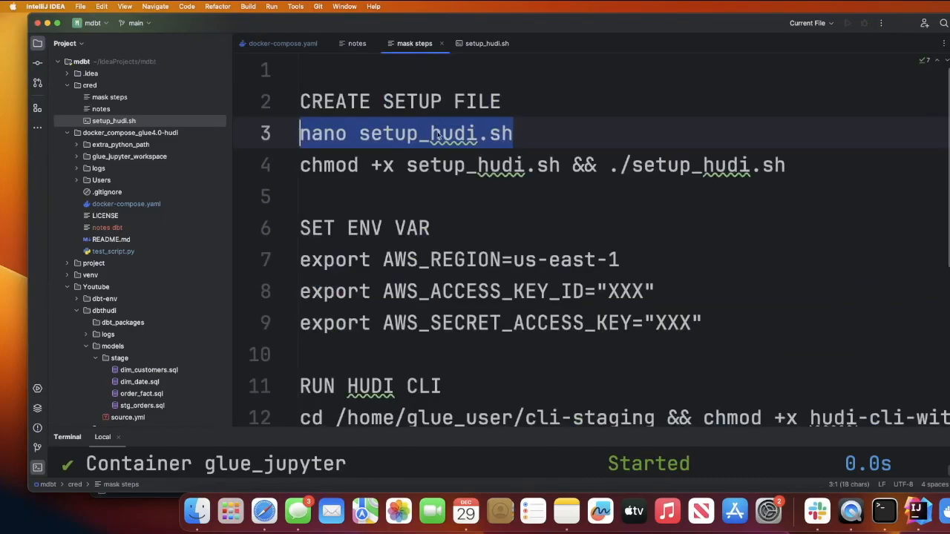
pyautogui.click(542, 164)
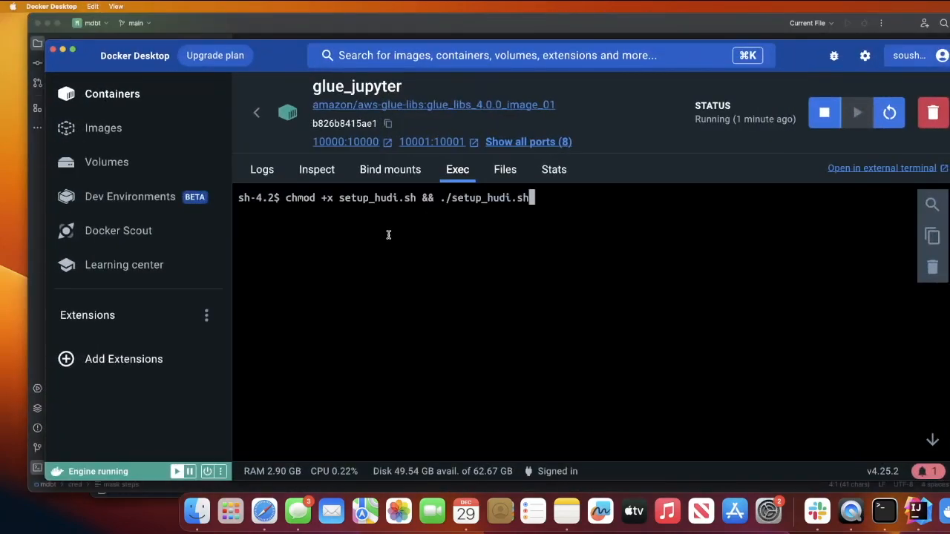
pyautogui.moveTo(443, 214)
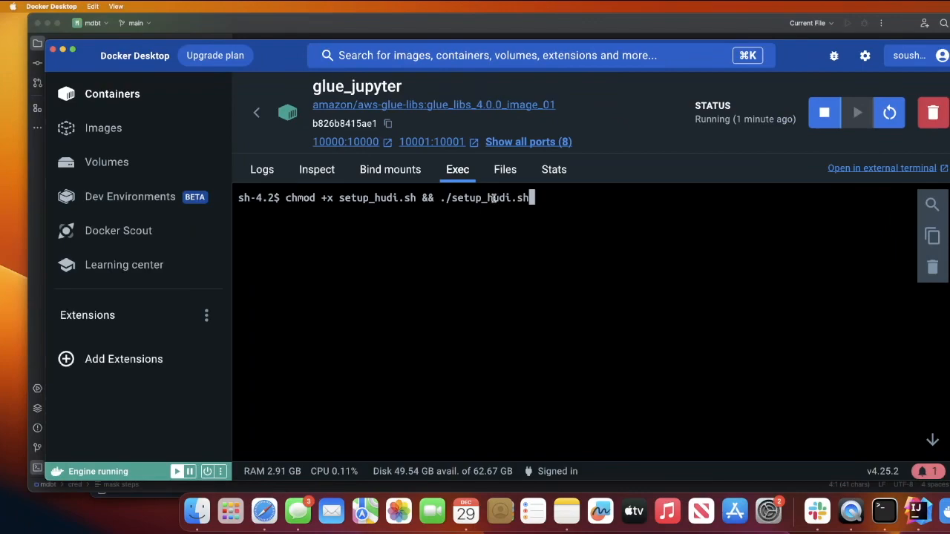
# Step: Run setup_hudi.sh, then move into cli-staging and list the downloaded Hudi jars
pyautogui.press('Return')
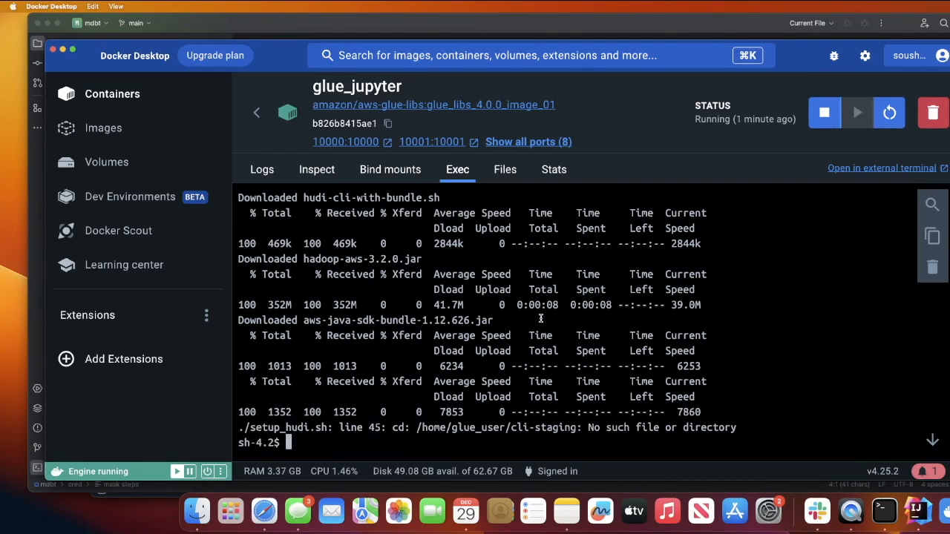
pyautogui.write('ls')
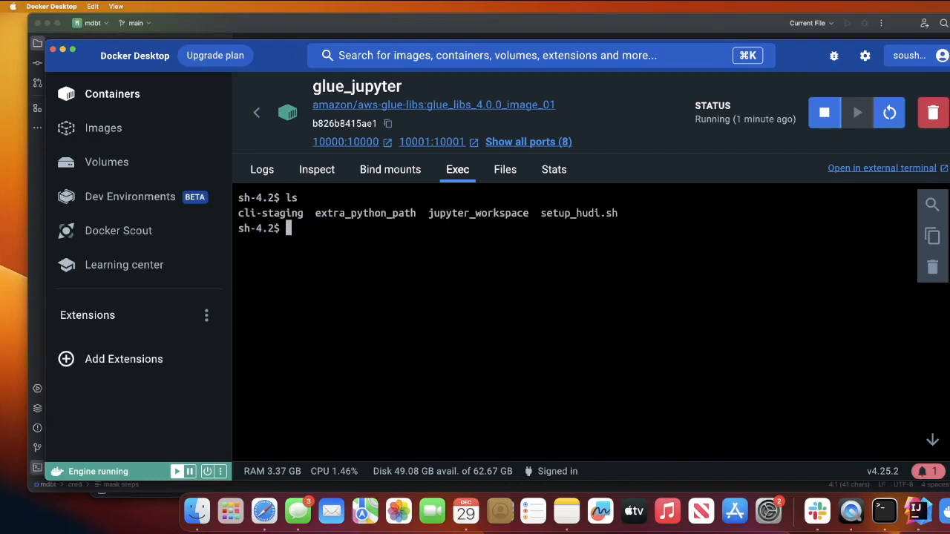
pyautogui.moveTo(273, 207)
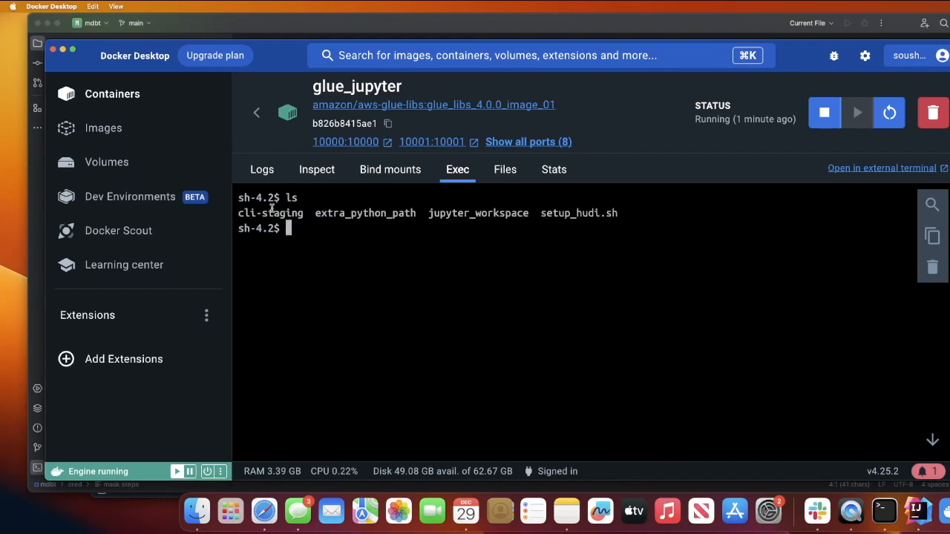
pyautogui.write('cd cli-staging/')
pyautogui.write('cl;e')
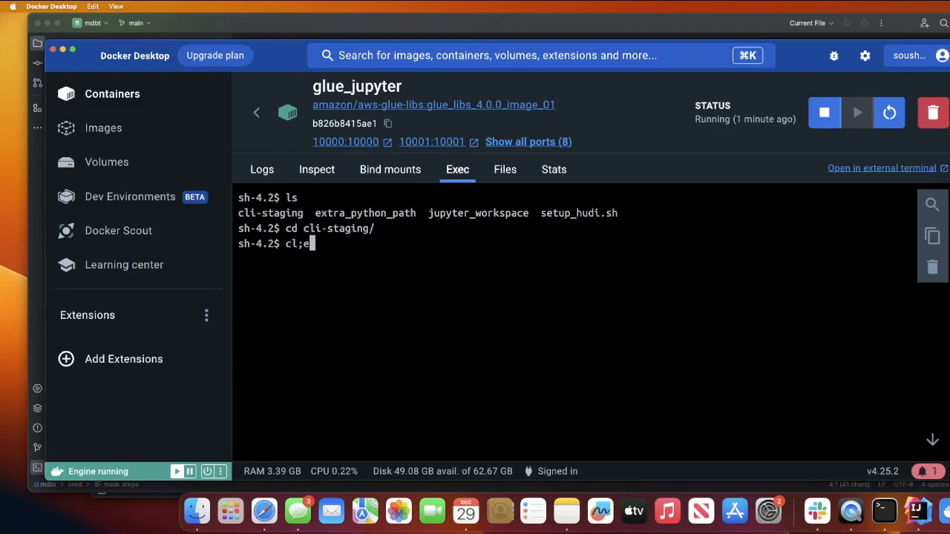
pyautogui.press('Return')
pyautogui.write('ls')
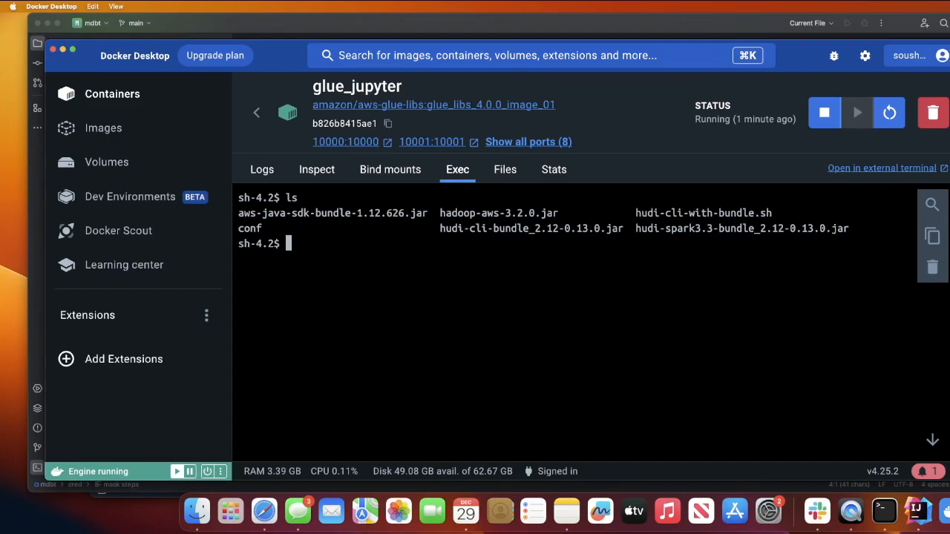
pyautogui.click(916, 511)
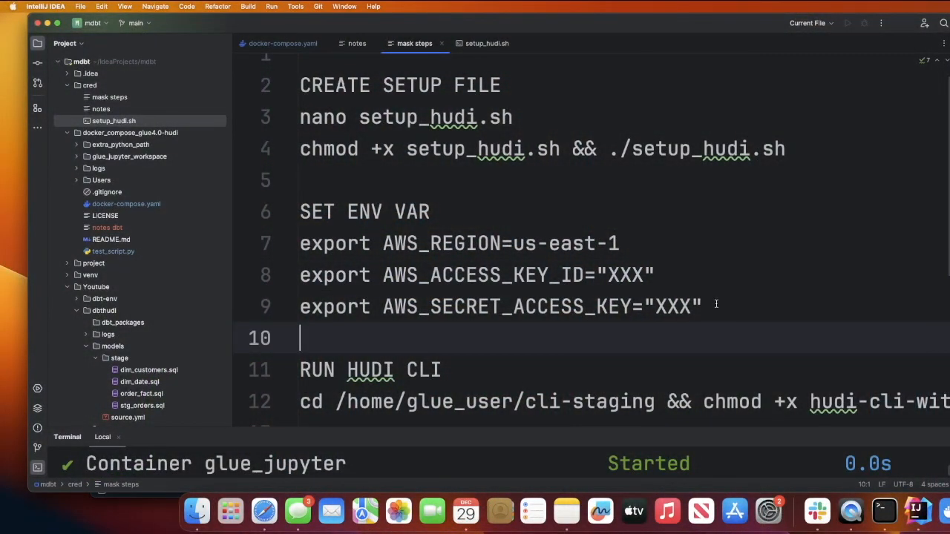
pyautogui.doubleClick(475, 274)
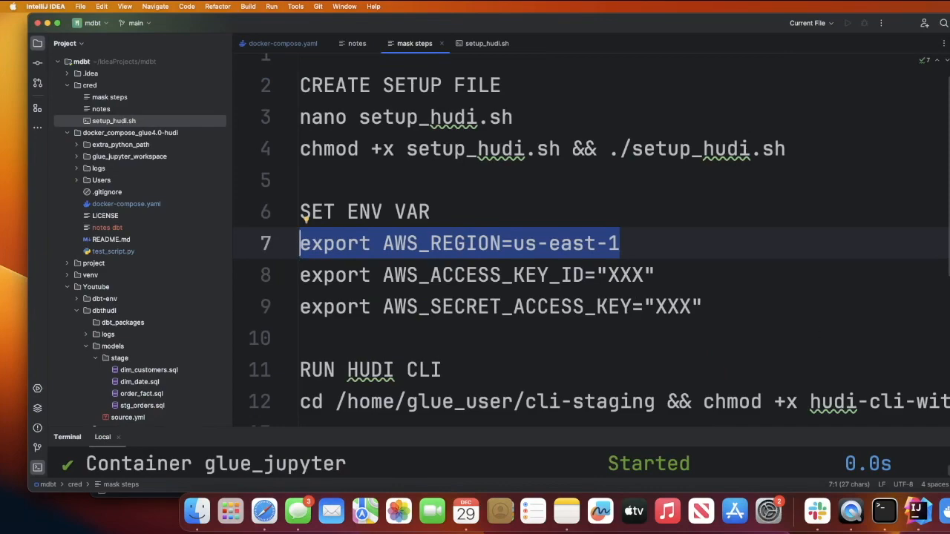
pyautogui.moveTo(869, 371)
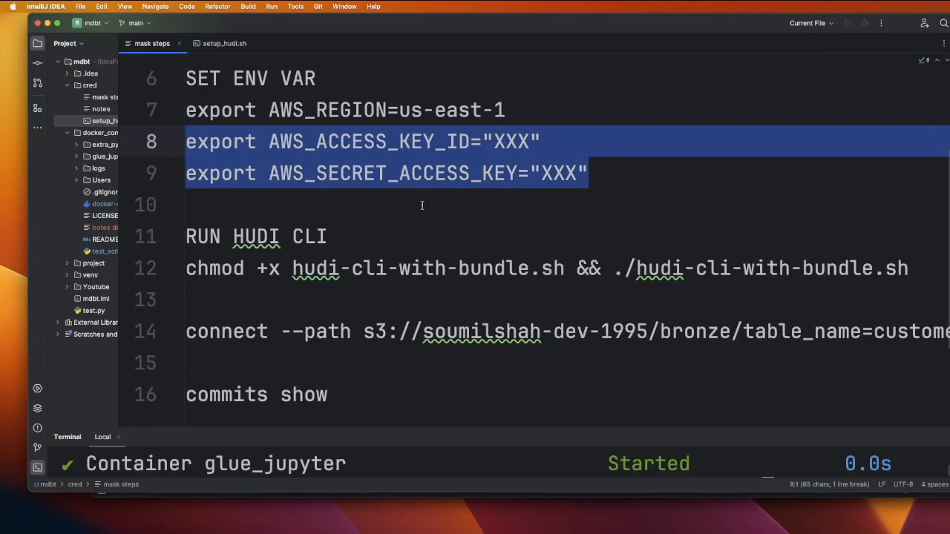
pyautogui.click(422, 205)
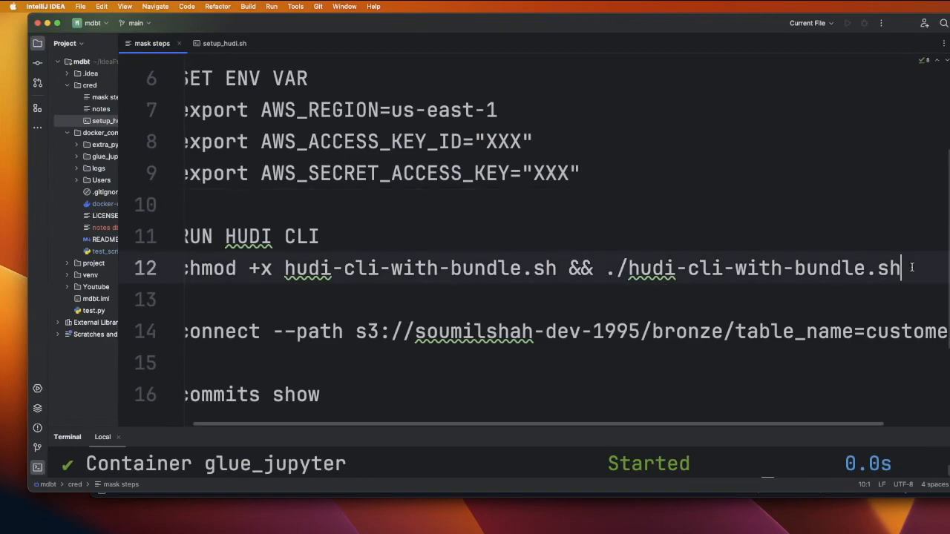
pyautogui.click(458, 298)
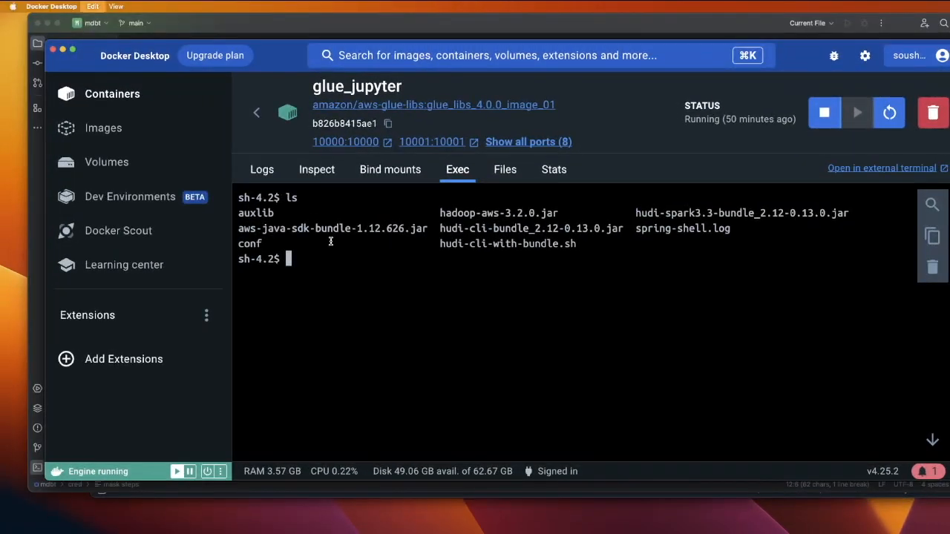
# Step: Launch hudi-cli-with-bundle.sh so the Hudi CLI prompt appears
pyautogui.press('Return')
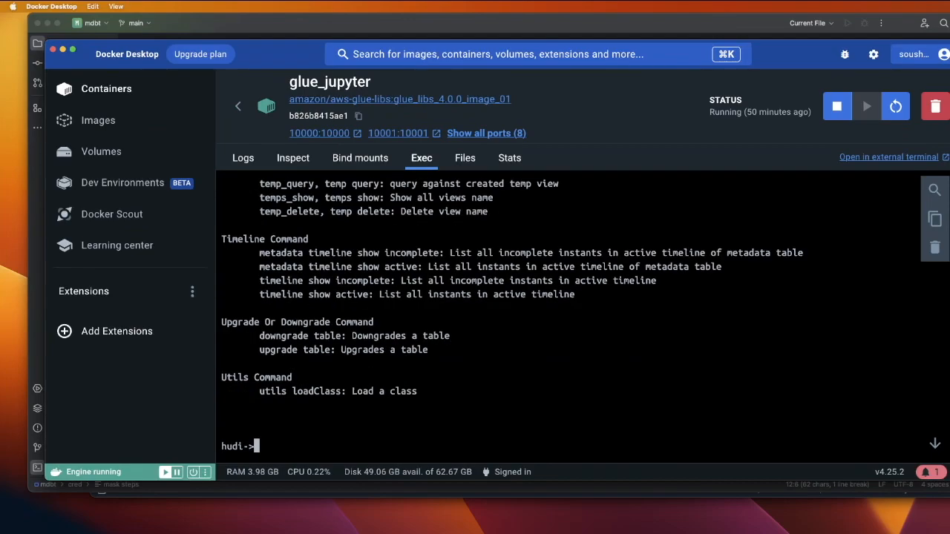
pyautogui.moveTo(418, 303)
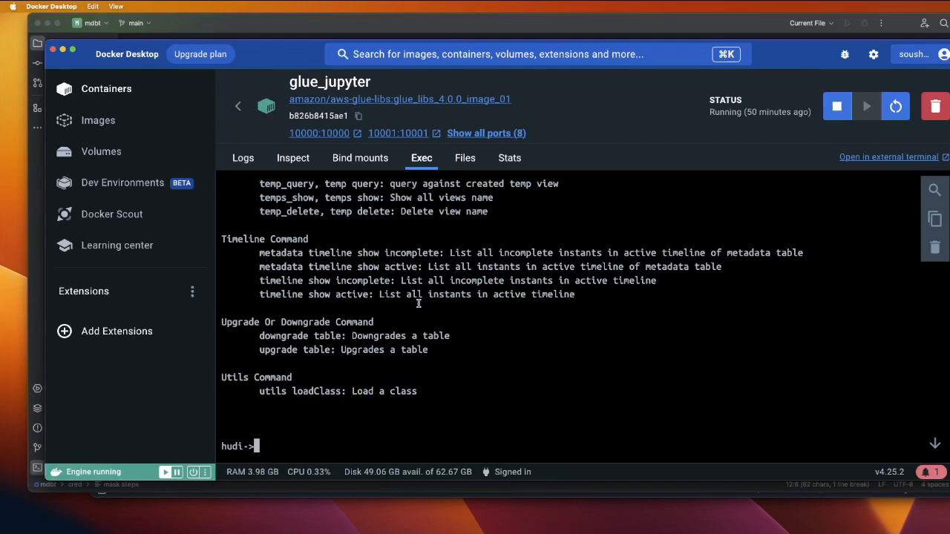
# Step: Enter connect --path with the dim_date table's S3 warehouse path at the hudi prompt
pyautogui.write('connect -')
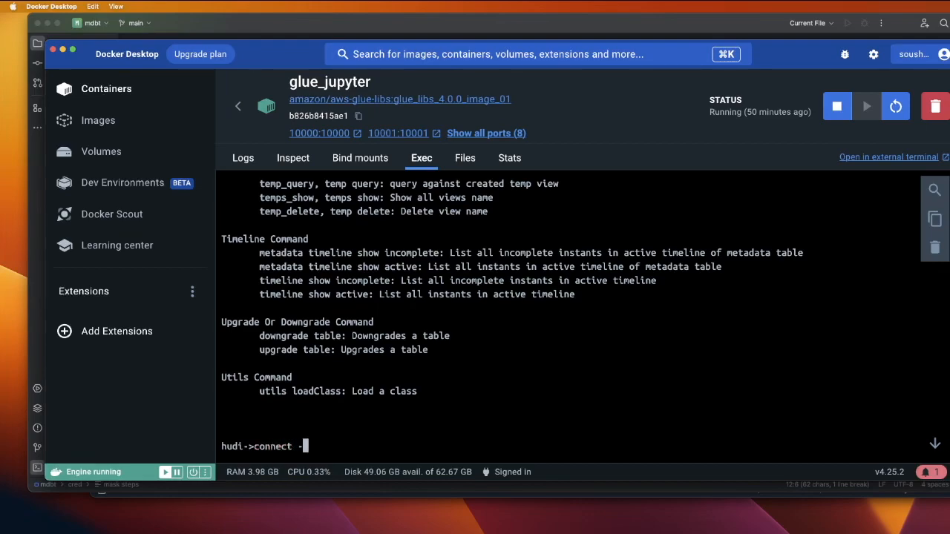
pyautogui.write('-')
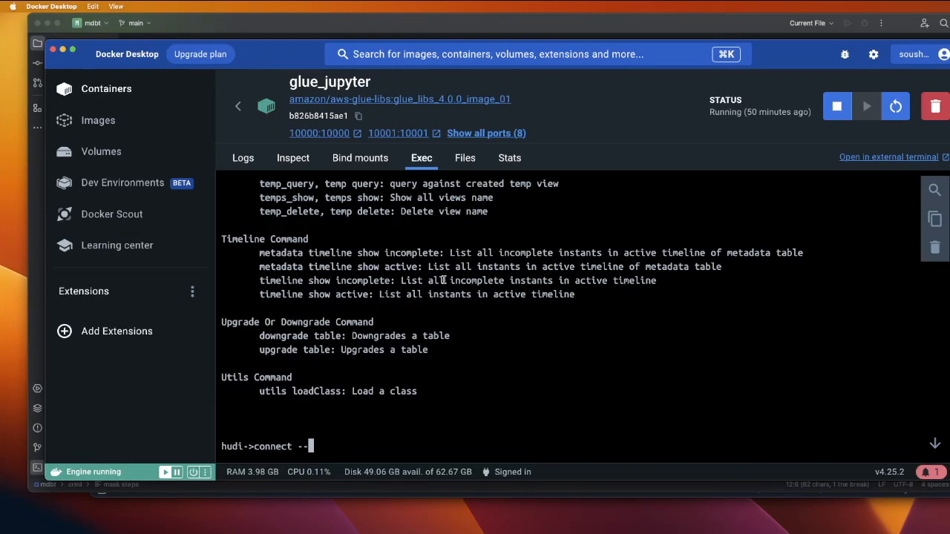
pyautogui.write('path s3://soumilshah-dev-1995/dbt/warehouse/edw.db/dim_date/')
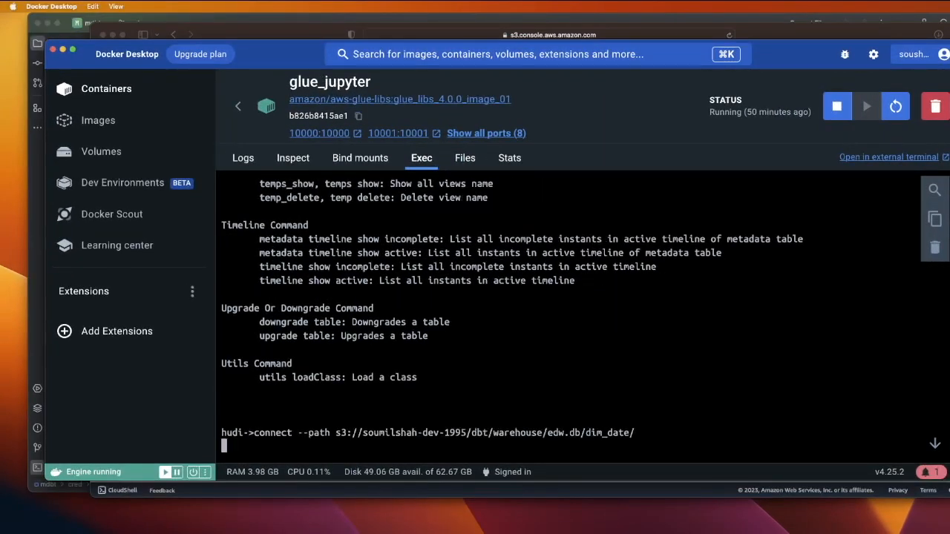
# Step: Connect to the dim_date table, then run show commits, which reports no such command
pyautogui.press('Return')
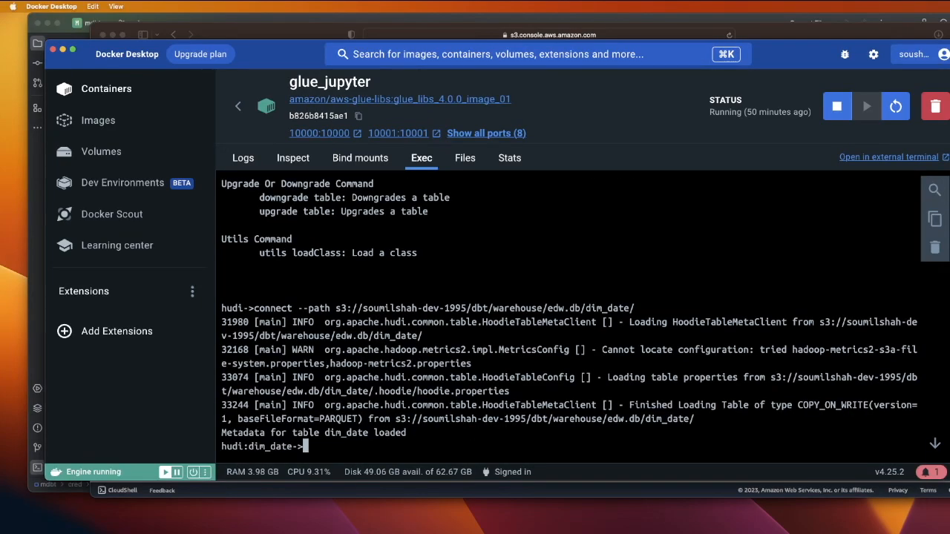
pyautogui.write('show co')
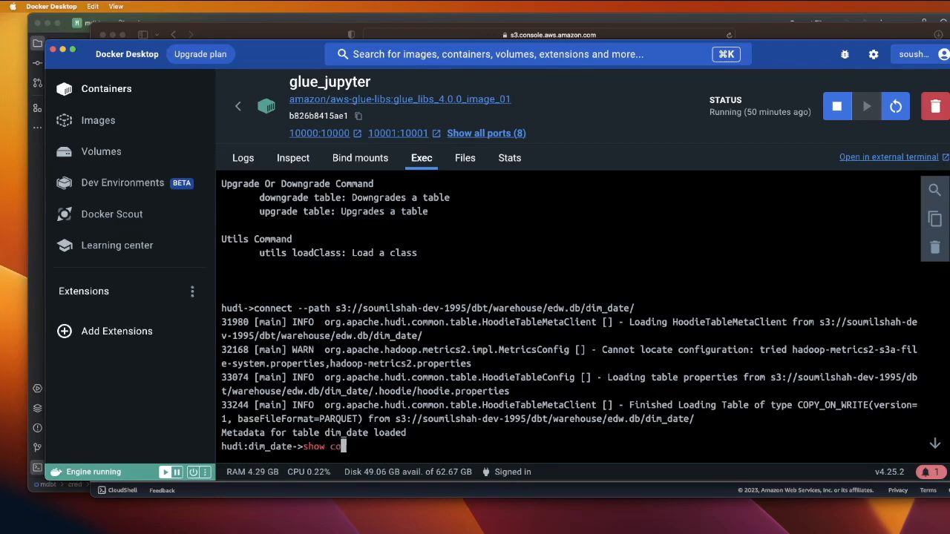
pyautogui.write('mmits')
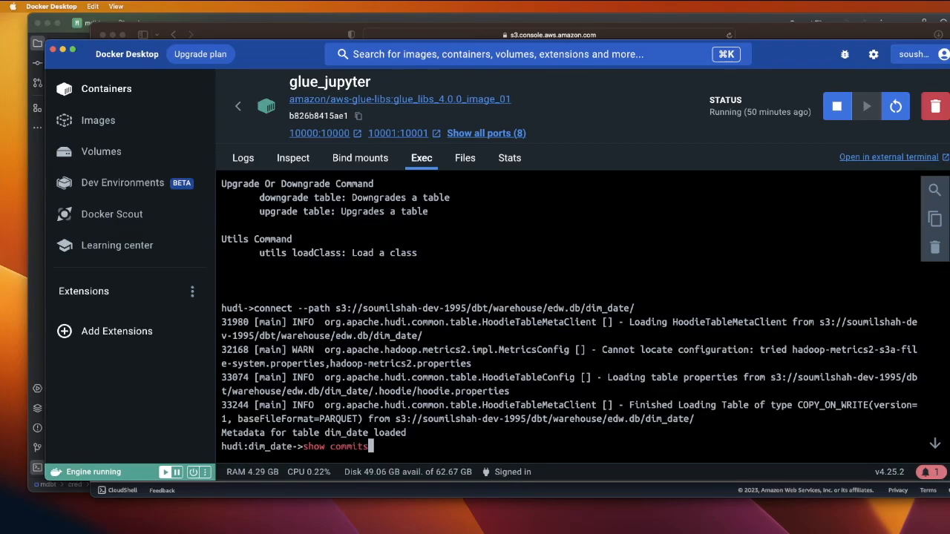
pyautogui.press('Return')
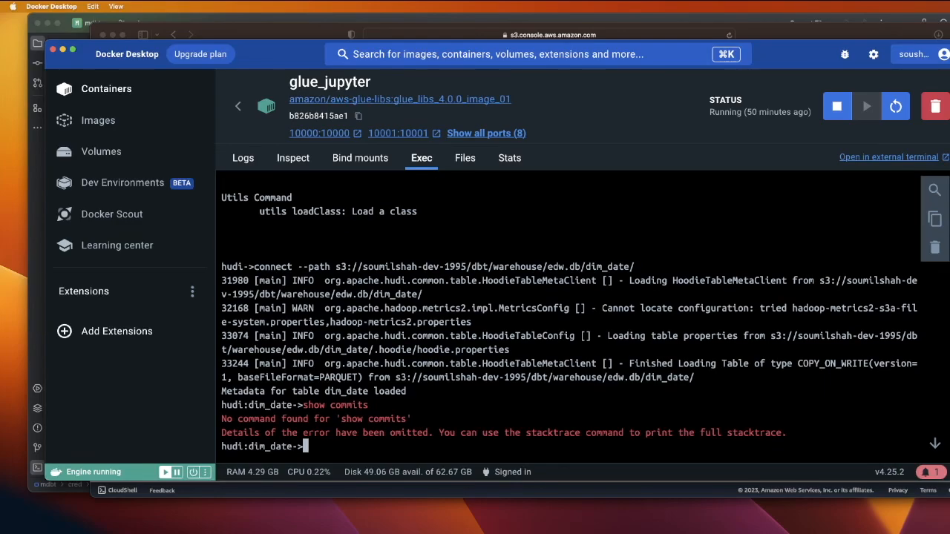